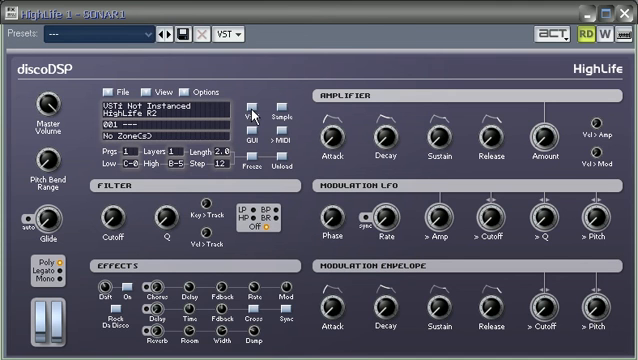
mouse_move(326, 22)
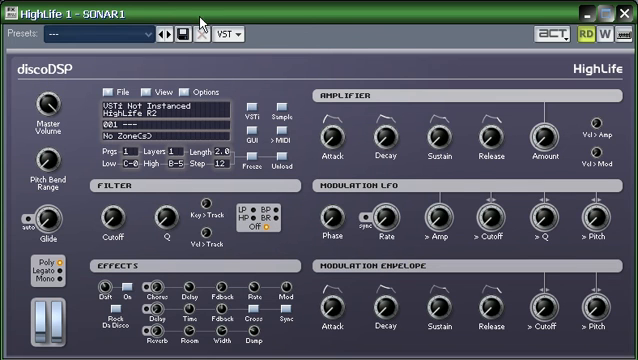
mouse_move(224, 32)
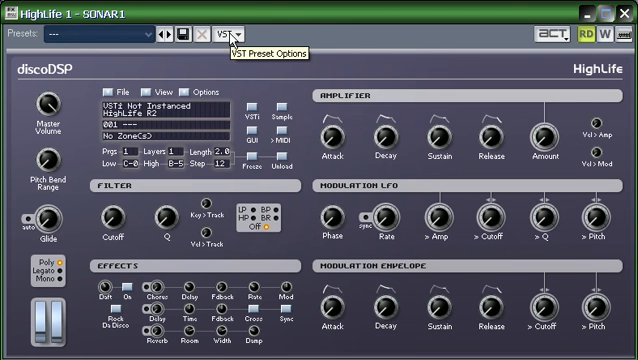
mouse_move(344, 130)
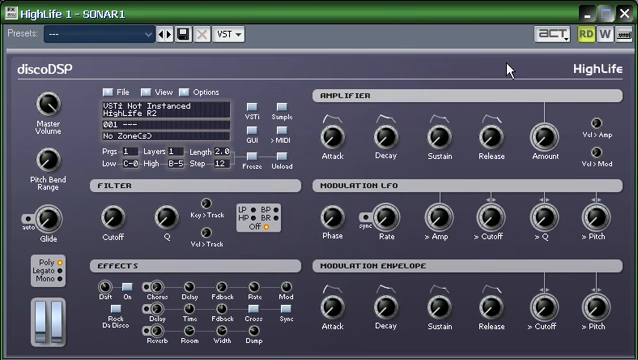
mouse_move(284, 18)
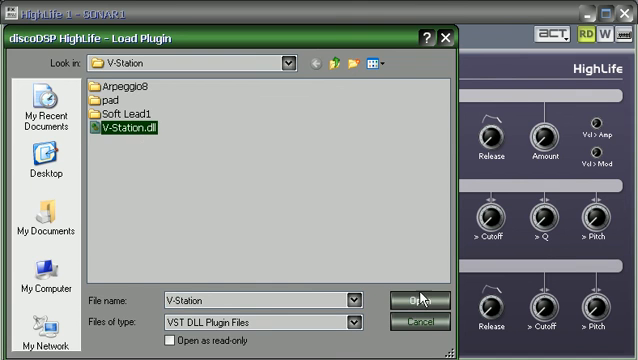
Step: Load V-Station.dll into HighLife as the plugin sound source
click(404, 302)
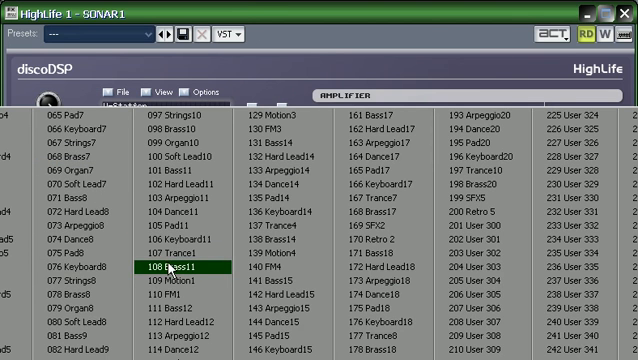
Step: Make V-Station preset 108 Brass11 the active sound
double_click(172, 272)
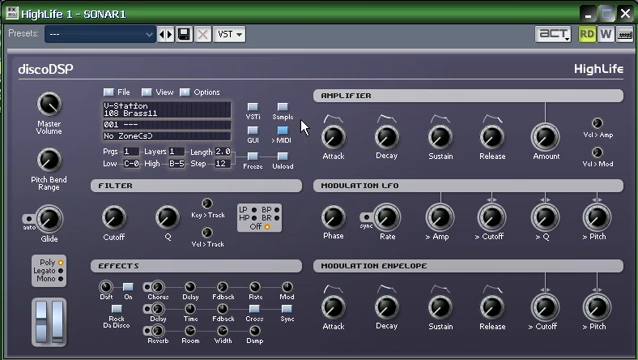
mouse_move(334, 94)
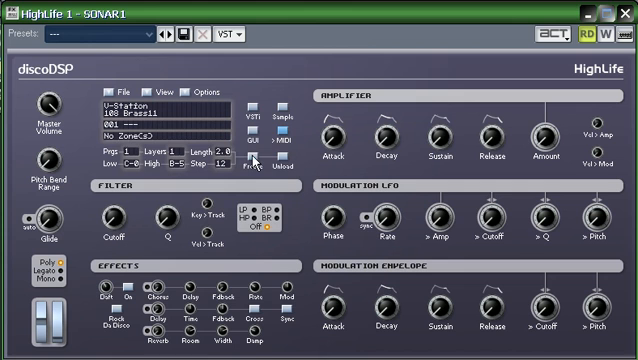
Step: Freeze Brass11 into samples, accept the memory notice, then unload V-Station
click(244, 164)
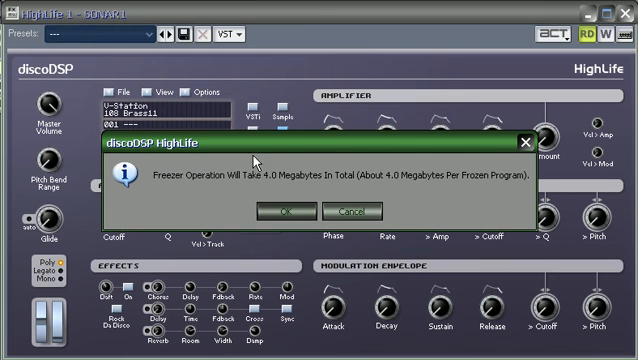
mouse_move(322, 188)
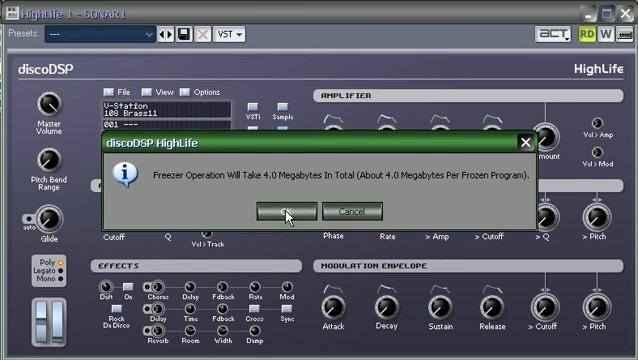
click(282, 210)
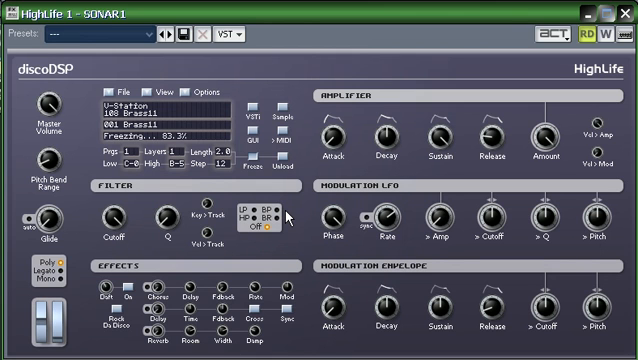
click(284, 172)
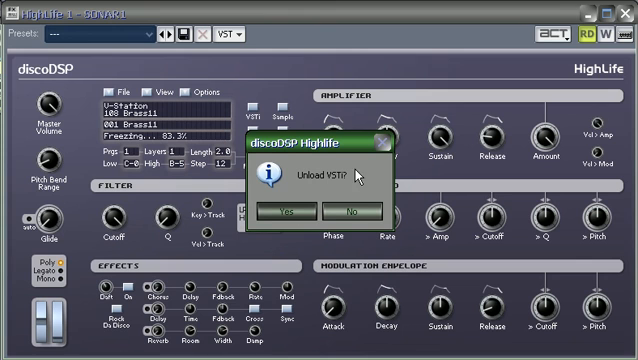
mouse_move(326, 184)
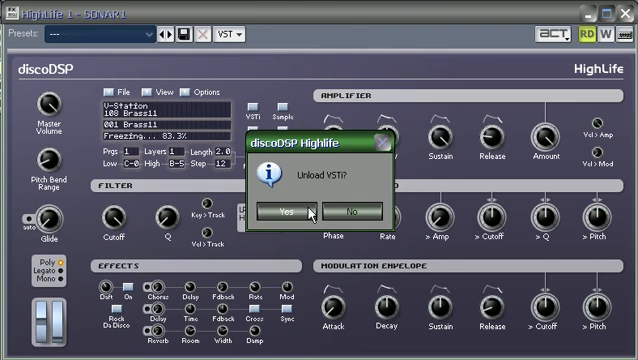
click(282, 212)
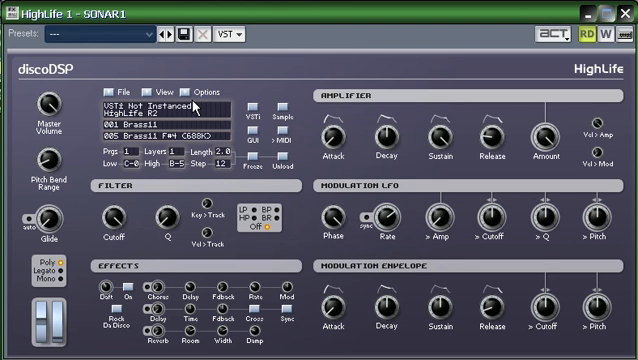
mouse_move(80, 50)
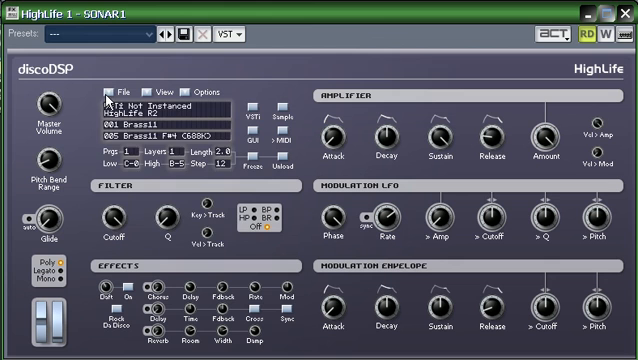
Step: Export the frozen program as WAV files named Brass11
click(116, 88)
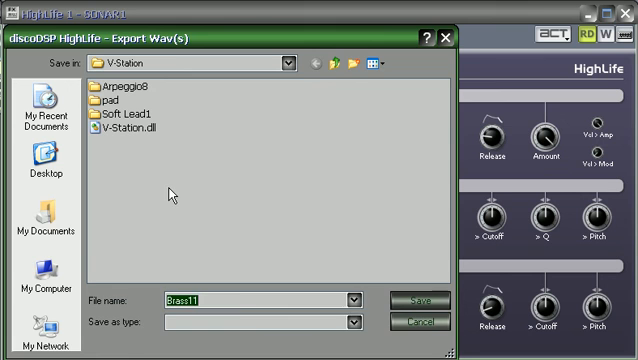
mouse_move(152, 312)
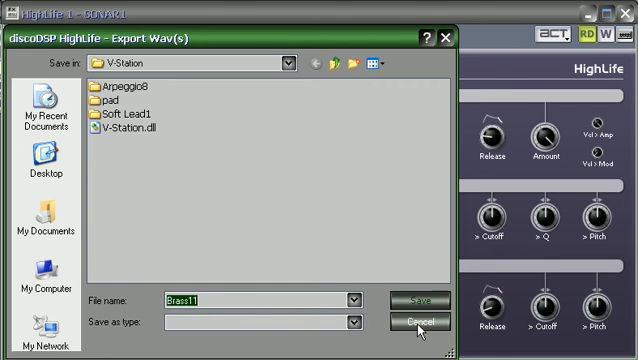
click(416, 322)
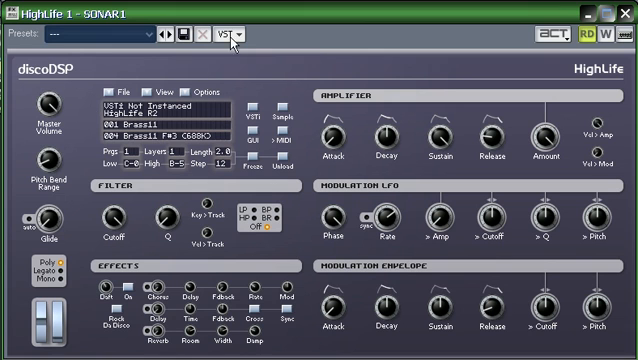
mouse_move(318, 48)
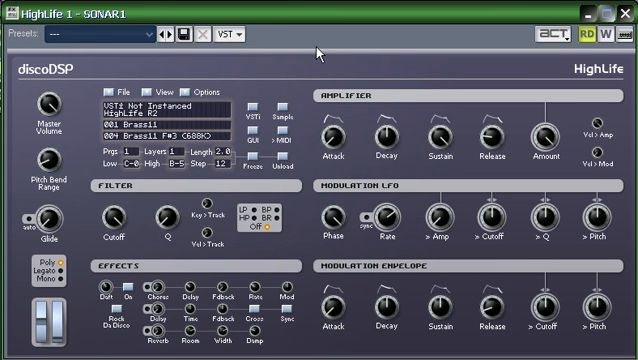
mouse_move(272, 62)
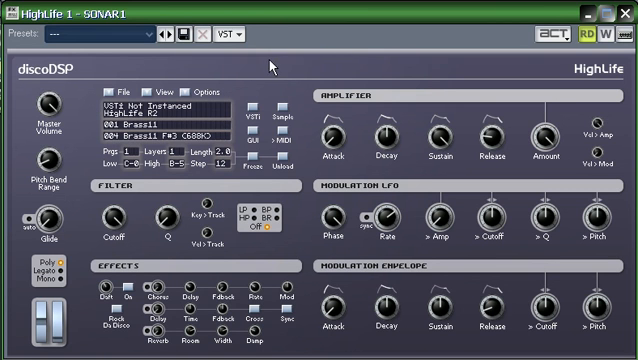